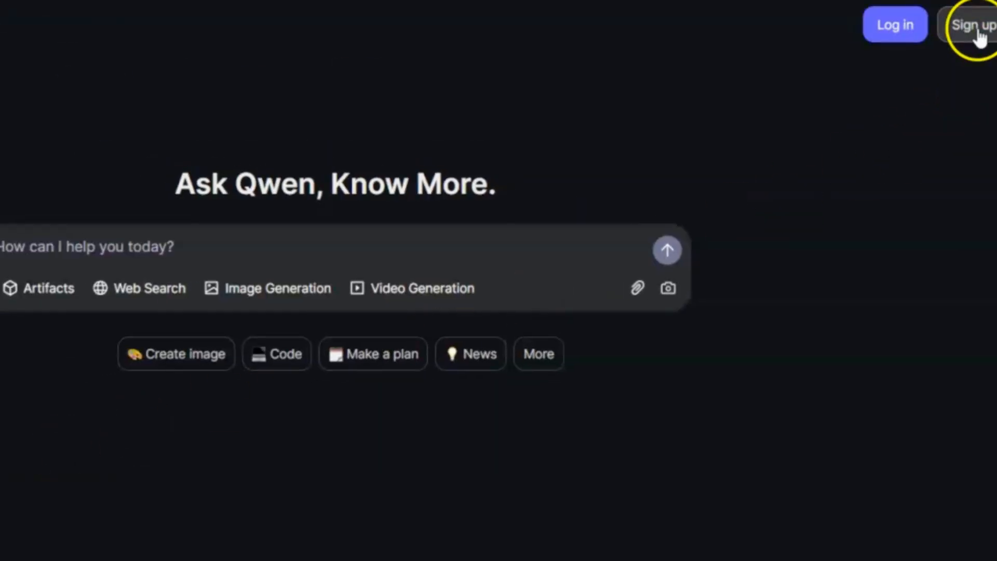
- Sign up for a Qwen Chat account and land on the signed-in home page
click(972, 24)
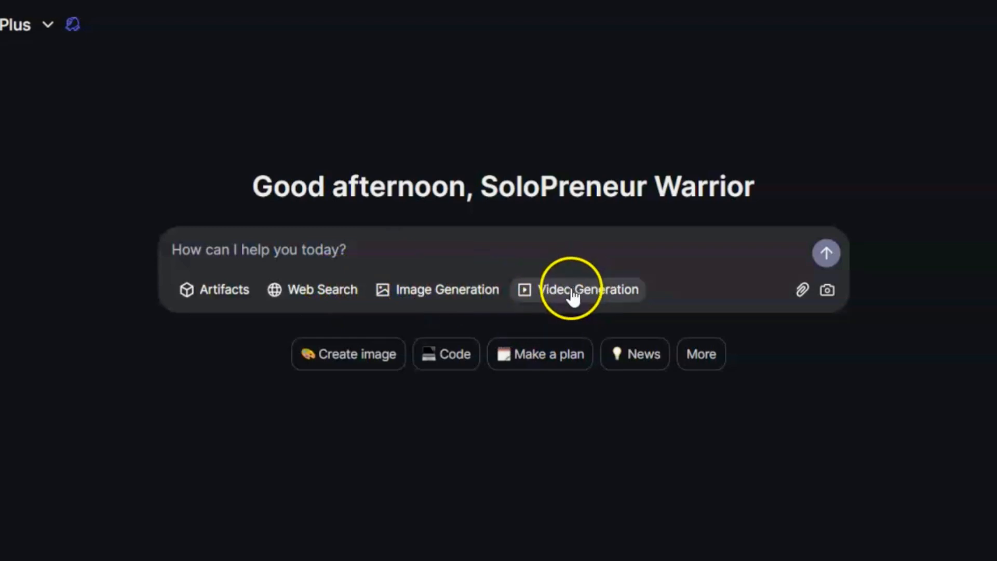
mouse_move(378, 430)
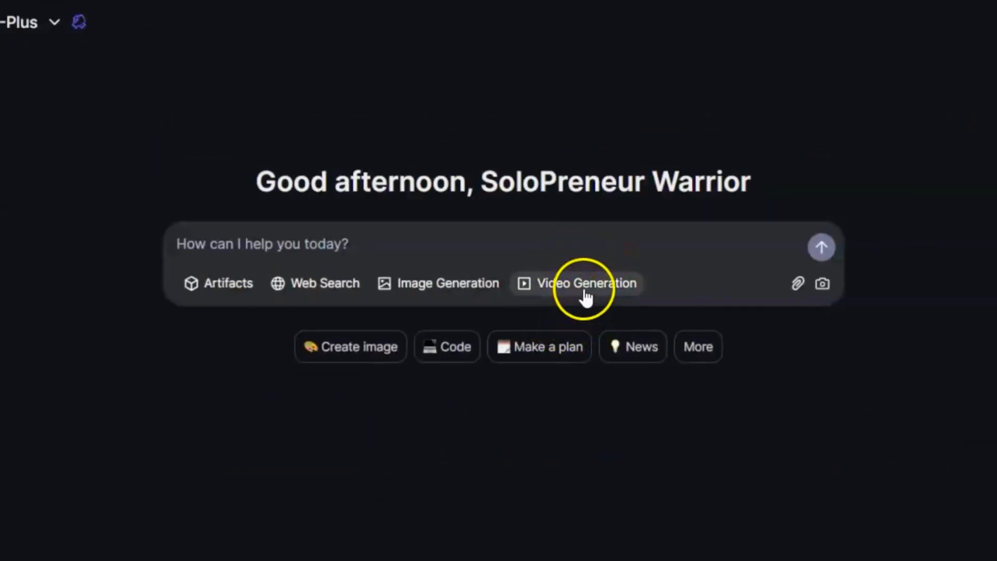
- Enable Video Generation mode and keep the 16:9 widescreen aspect ratio
click(585, 282)
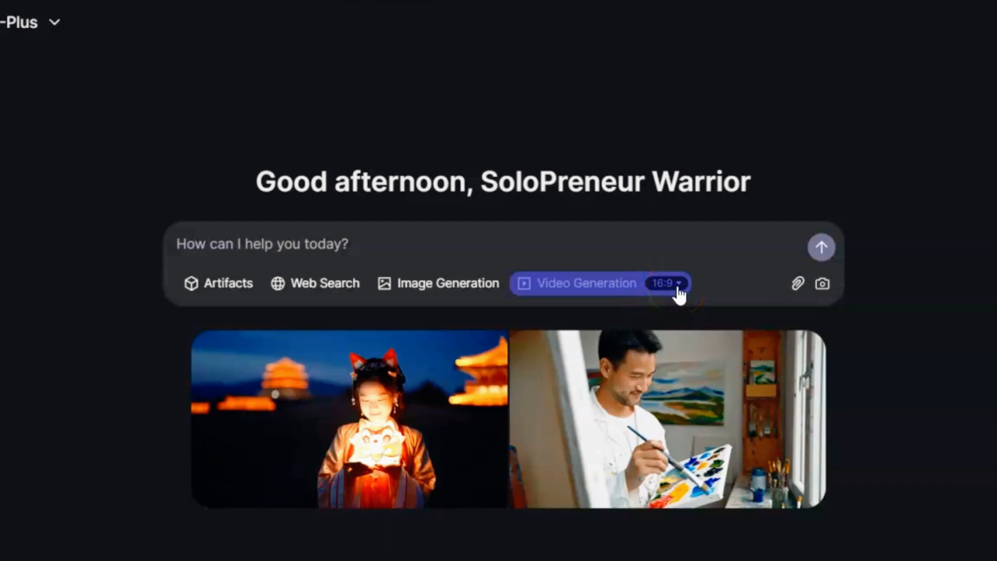
click(667, 283)
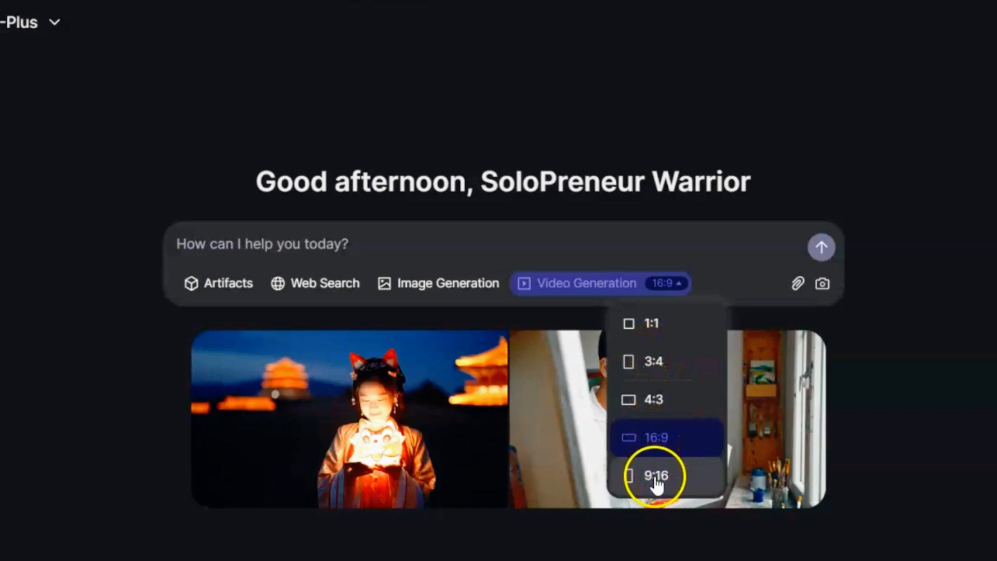
mouse_move(651, 360)
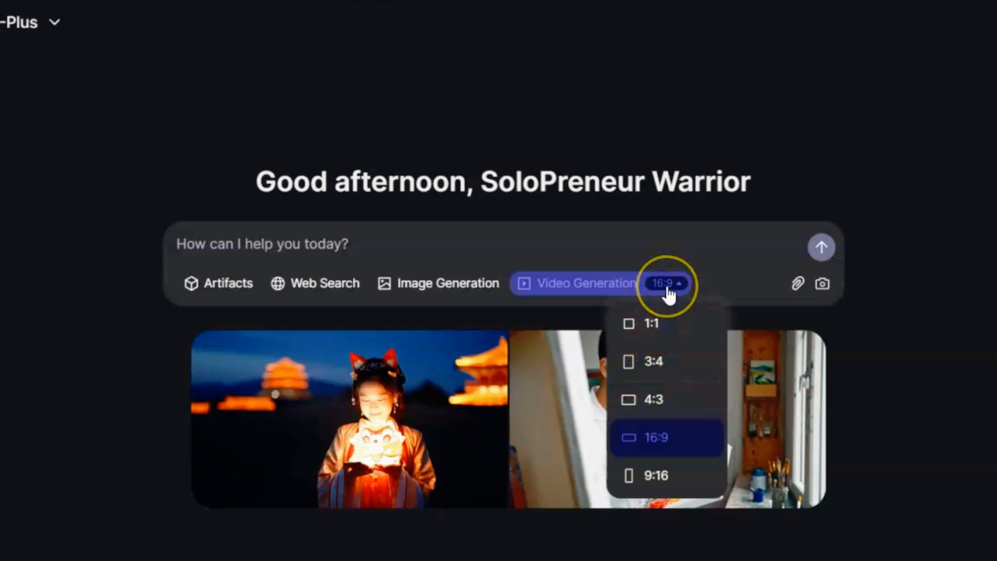
click(666, 283)
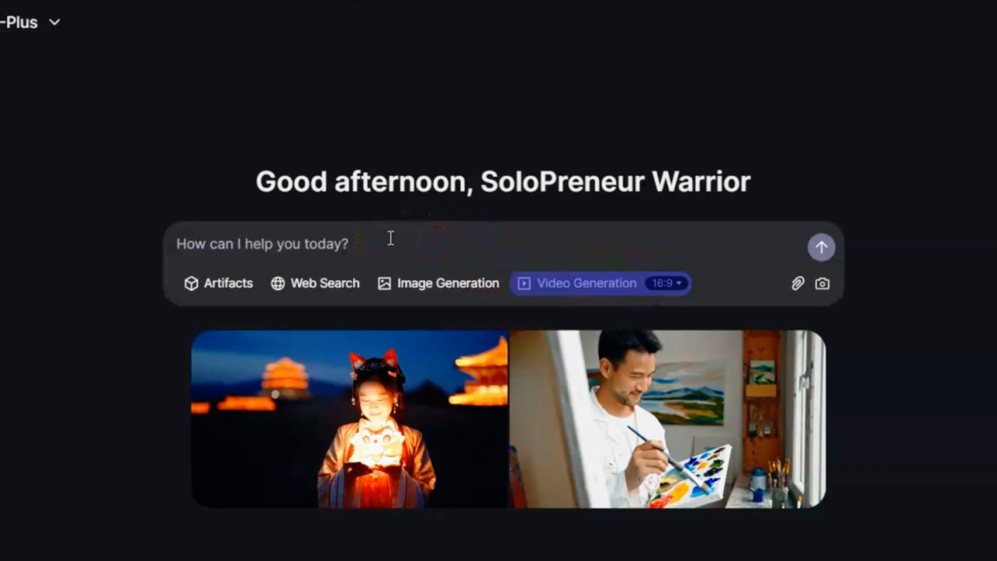
- Send the prompt 'A squirrel wearing a little vest is driving a small car made of hazelnut shells...' to generate a clip
text(A squirrel wearing a little vest is driving a small car made of hazelnut shells for the body and twigs for the wheels, bumping along a leaf-covered forest path?)
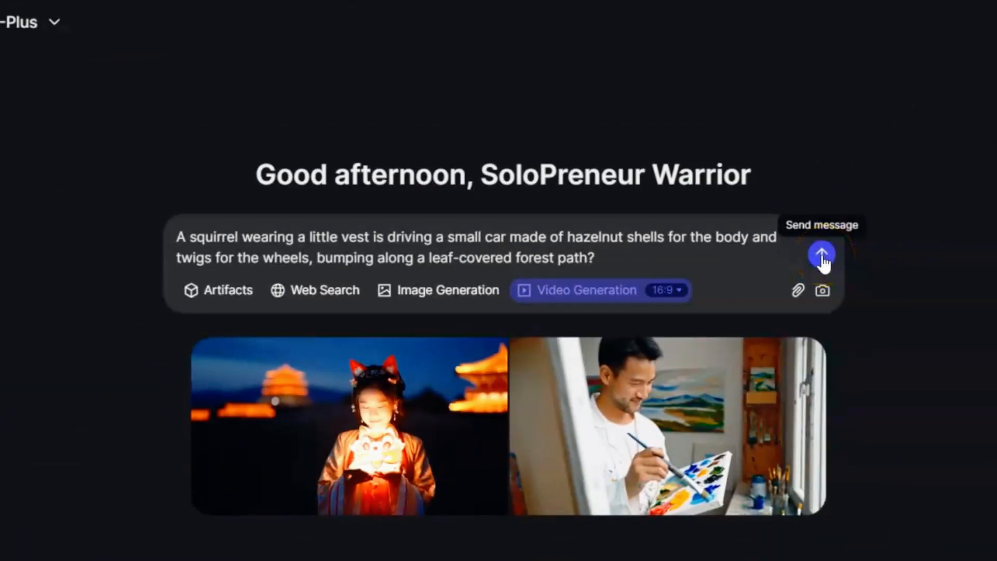
click(822, 254)
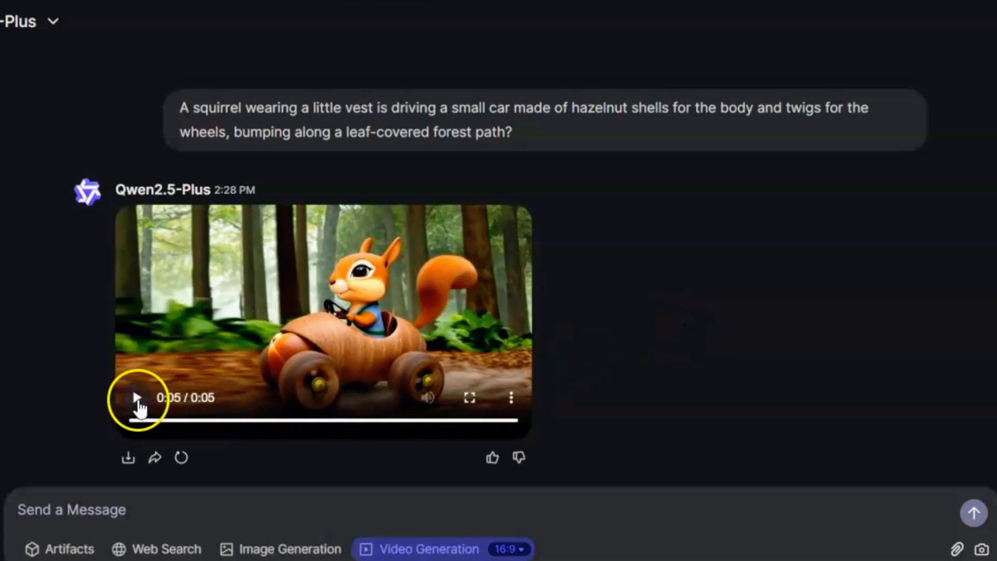
click(135, 398)
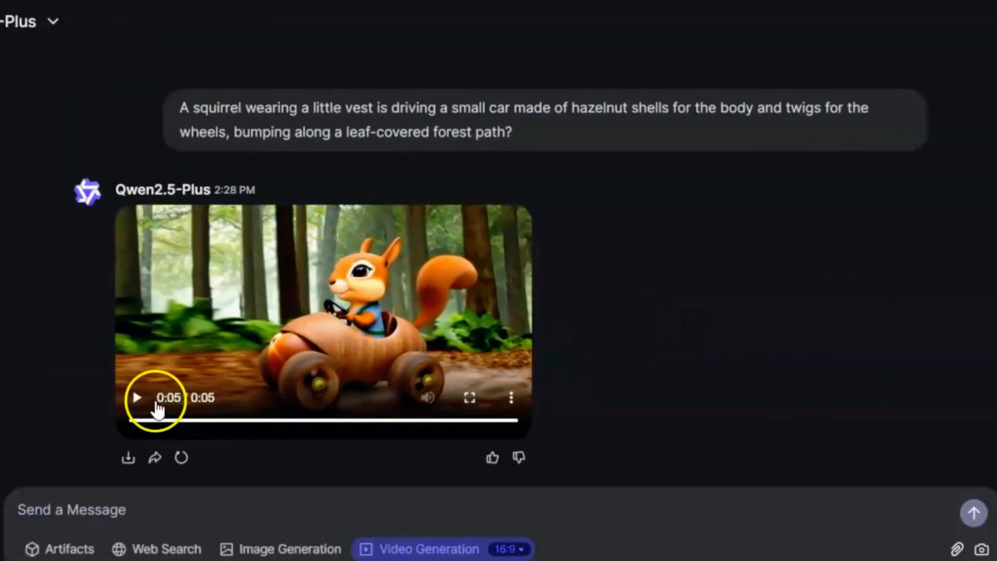
click(137, 397)
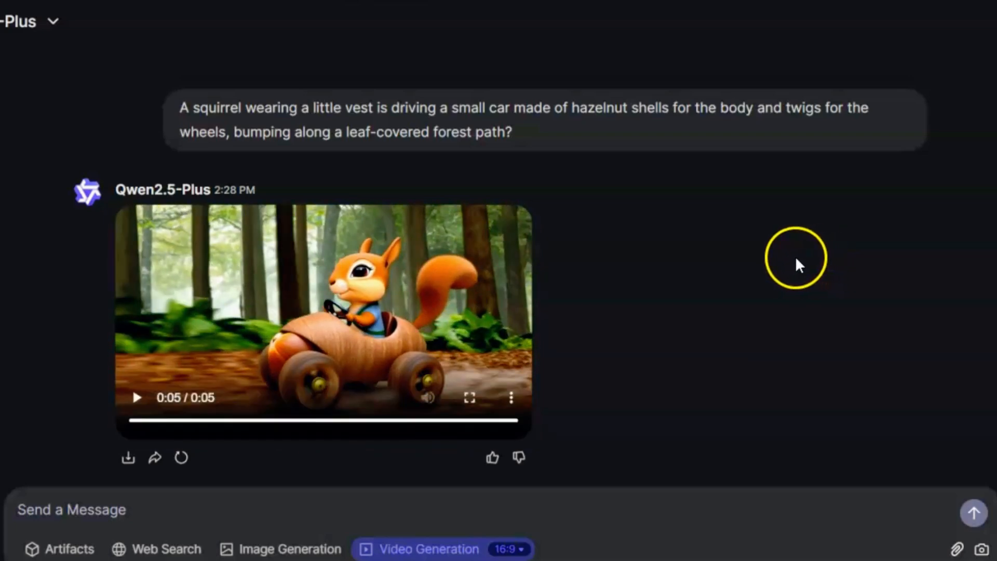
mouse_move(180, 457)
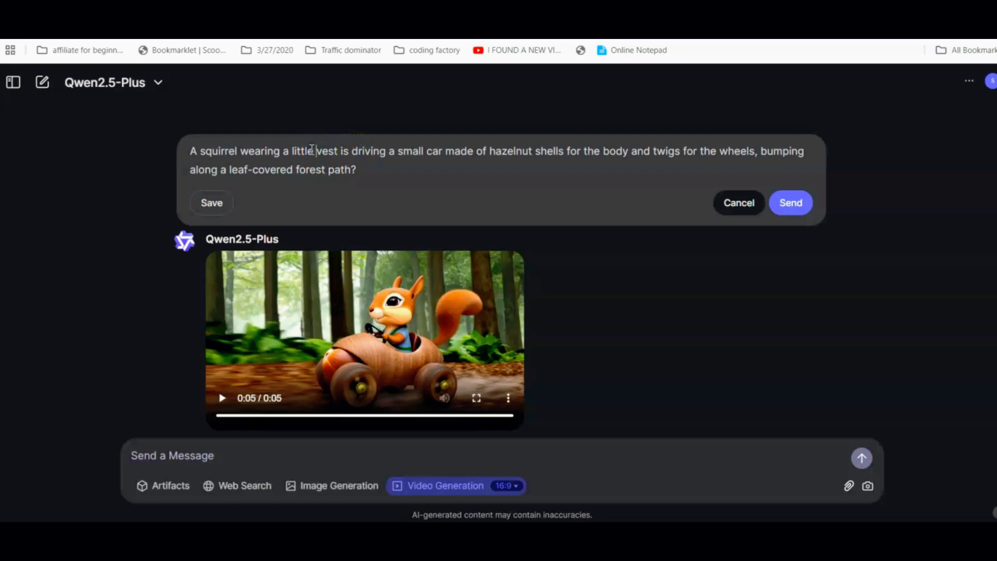
- Note 'red' for the vest and download the generated squirrel car clip to the computer
text(red)
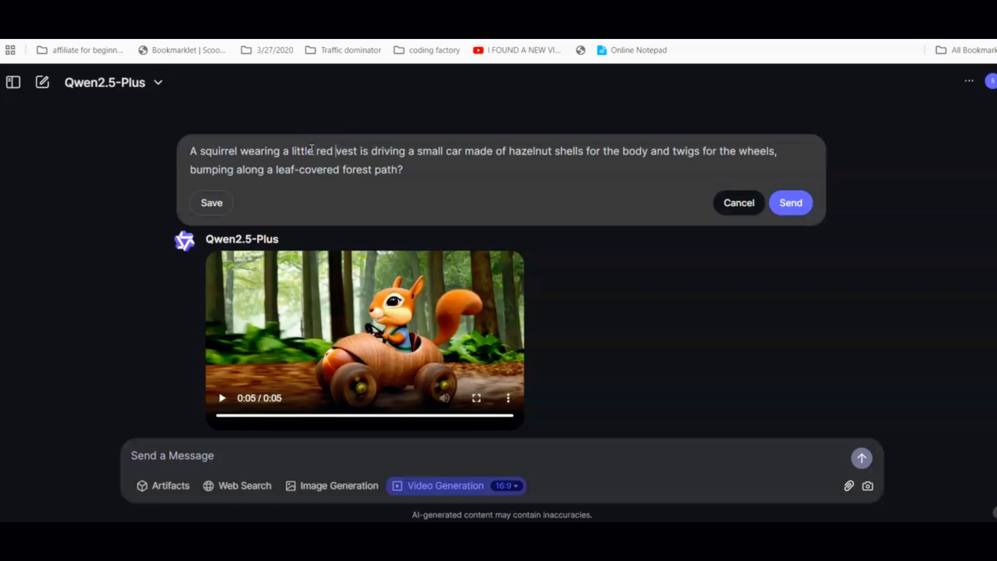
mouse_move(377, 162)
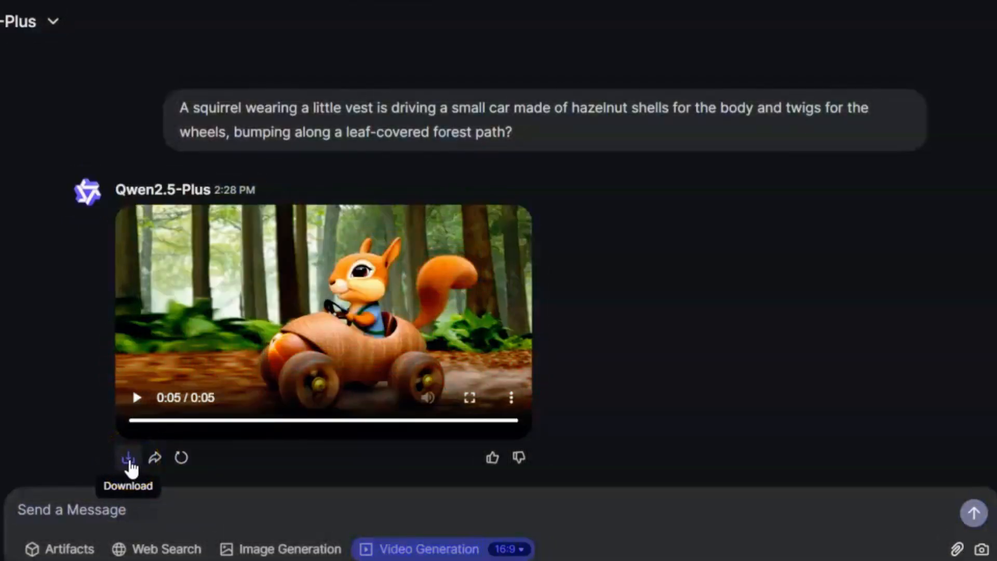
click(128, 458)
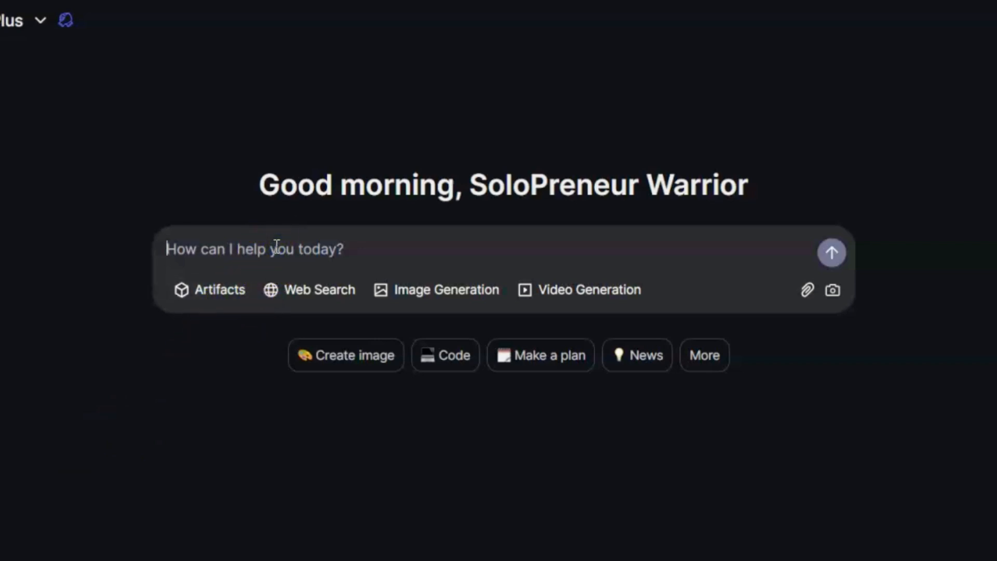
- Ask for a short 2-minute motivational video script beginning with the squirrel prompt and review the reply
text(can you create a short 2 mins motivation video beginning with this prompt "A squirrel wearing a little vest is driving a small car made of hazelnut shells for the body and twigs for the wheels, bumping along a leaf-covered forest path.")
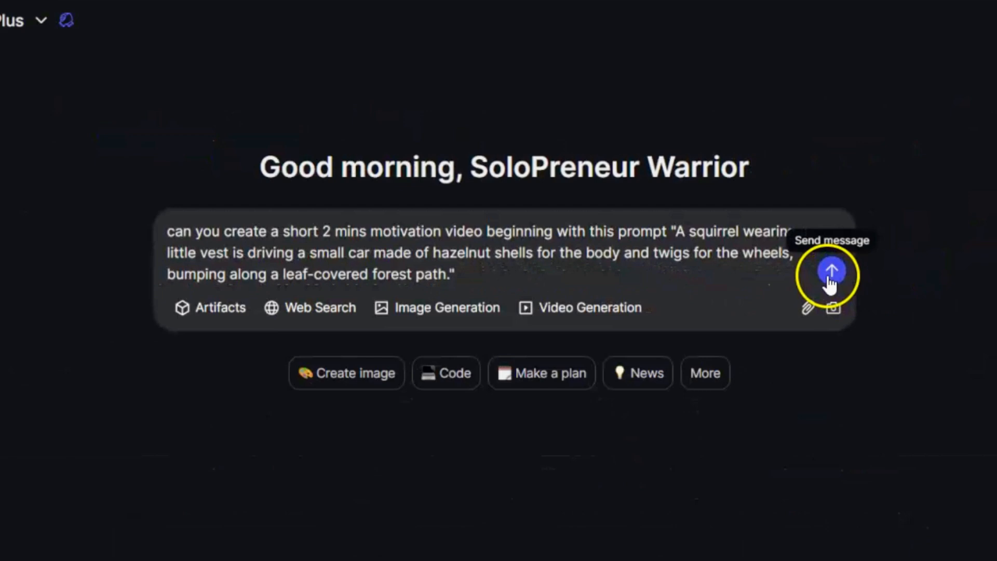
click(831, 272)
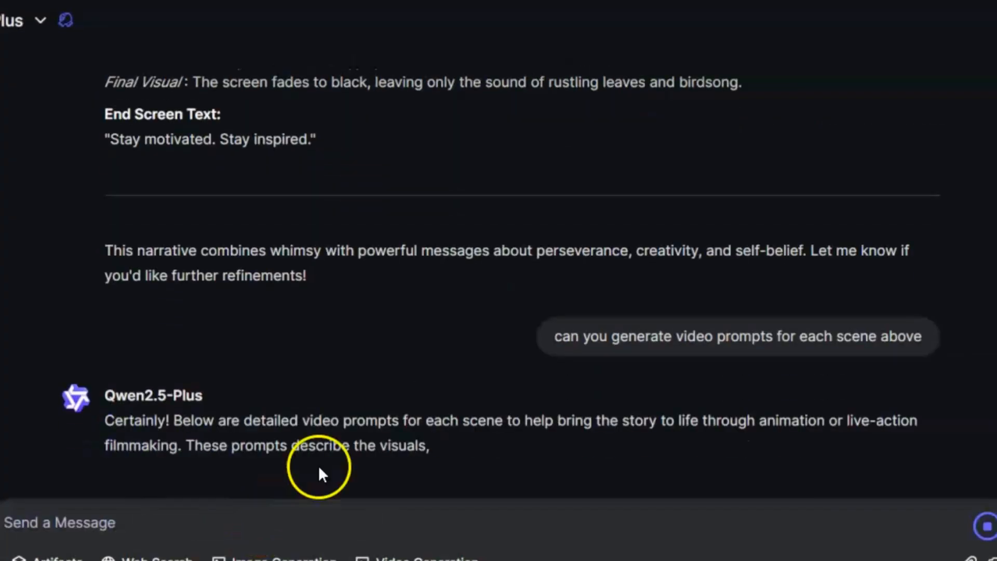
scroll(down, 3)
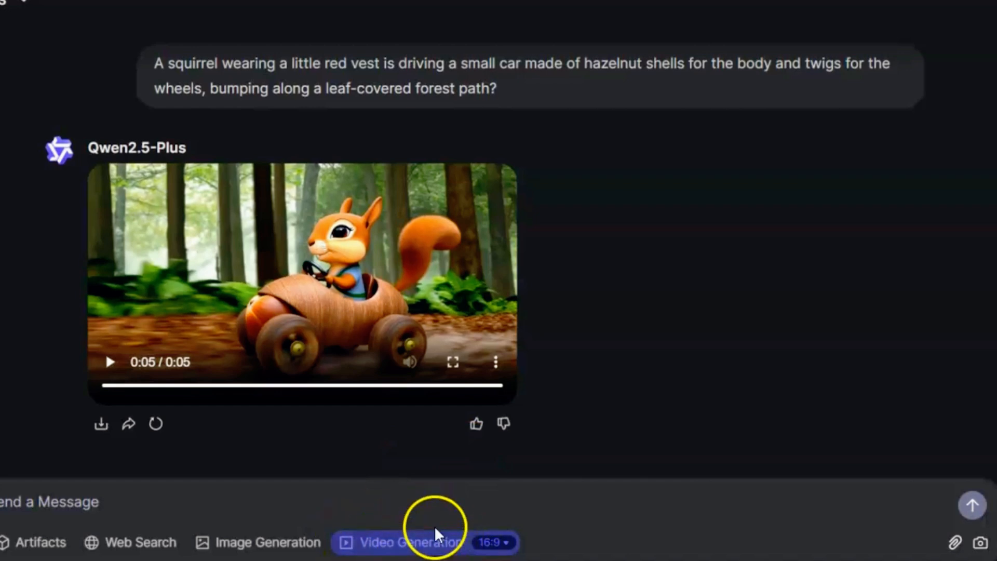
- Select the Scene 2 forest-pan prompt in the notes to copy into Qwen Chat
click(496, 542)
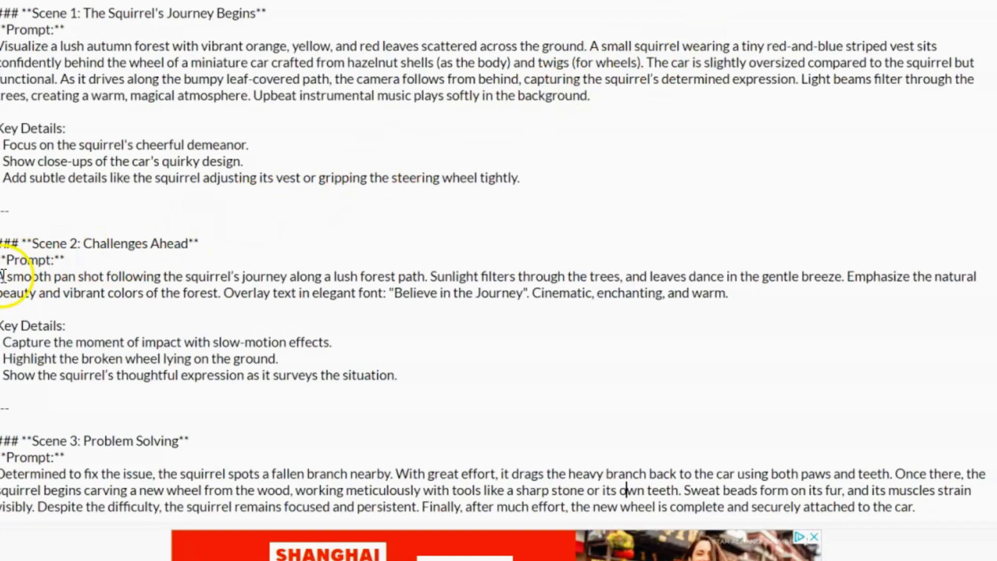
drag(3, 276, 725, 293)
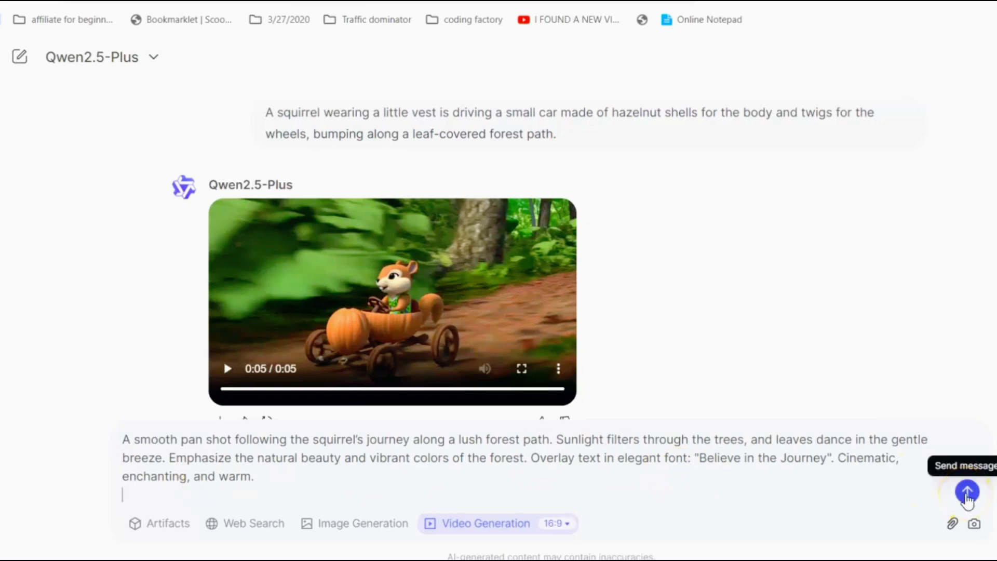
- Send the Scene 2 prompt and get the five-second 'Believe in the Journey' clip
click(967, 491)
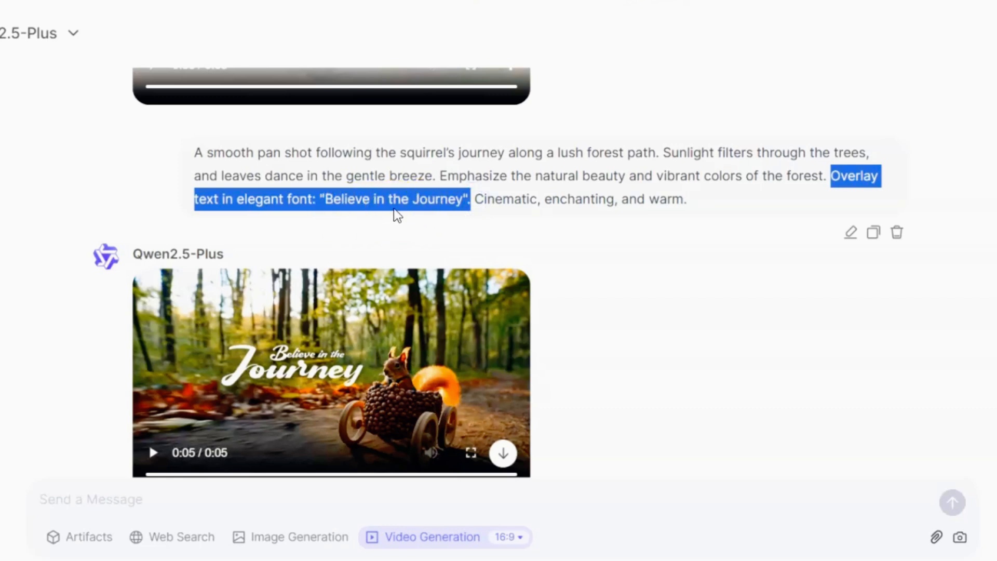
mouse_move(445, 207)
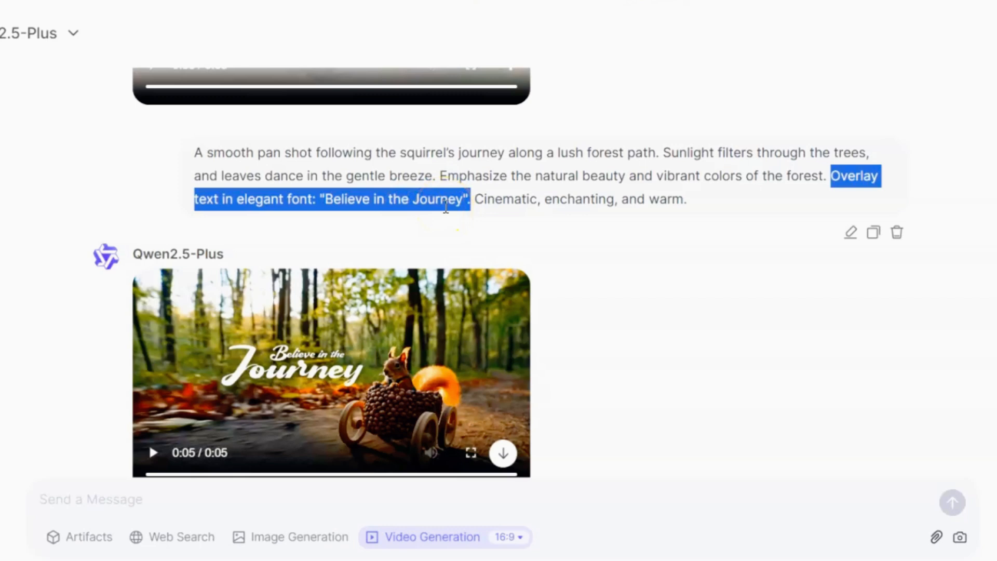
mouse_move(533, 272)
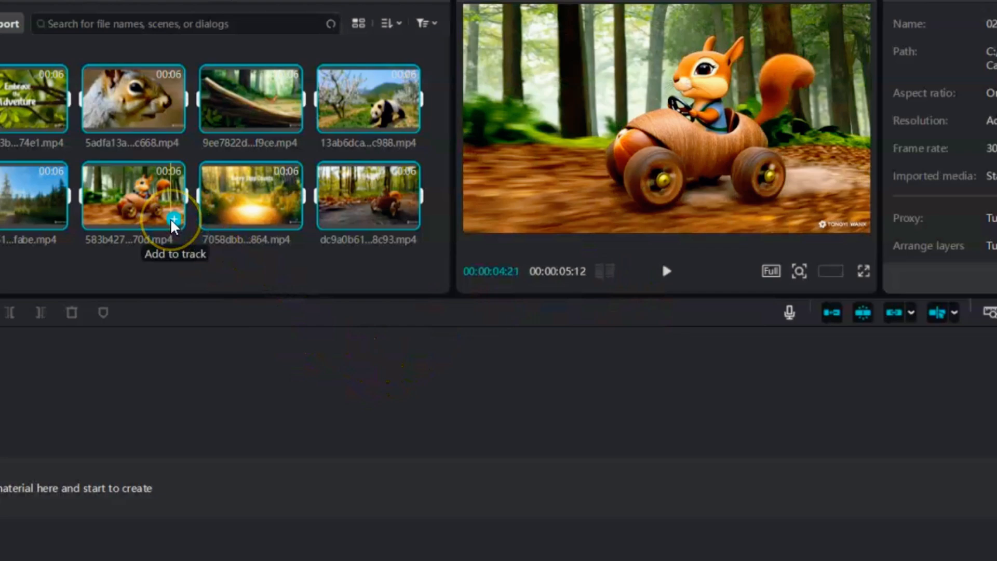
- Add the squirrel car clip from the media bin onto the CapCut timeline
click(173, 218)
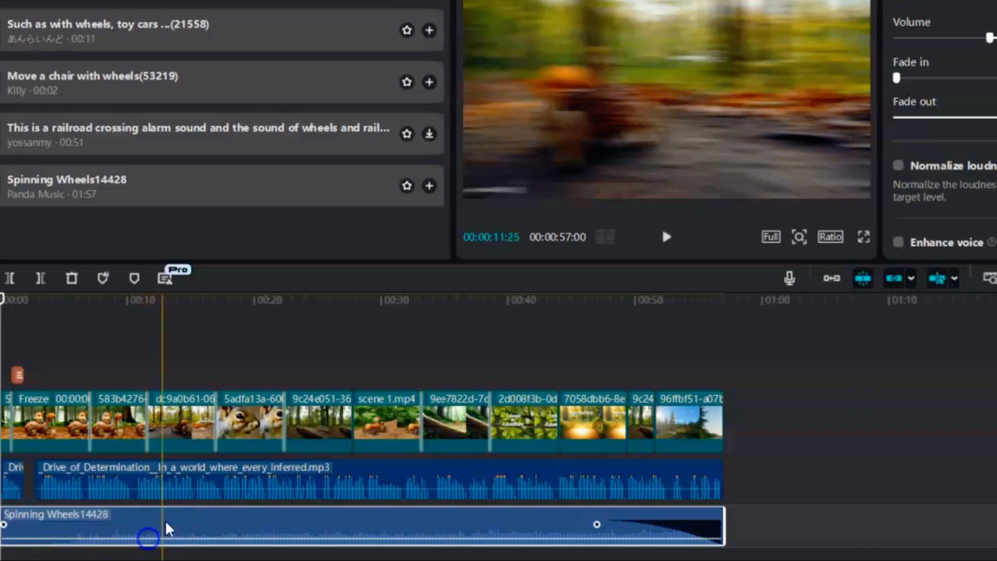
- Bring up the Export dialog at 1080p MP4 and start editing the video name
click(665, 237)
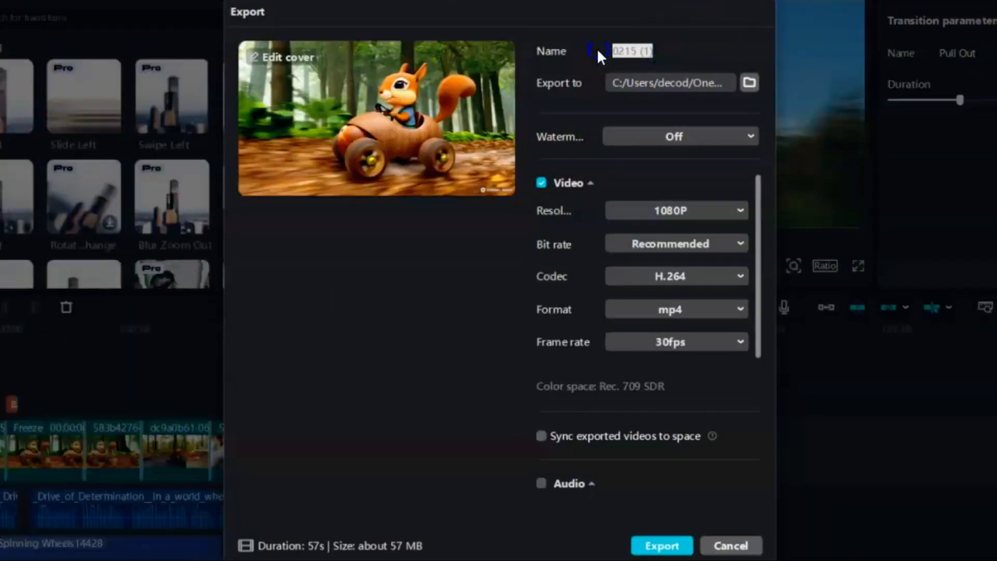
click(662, 545)
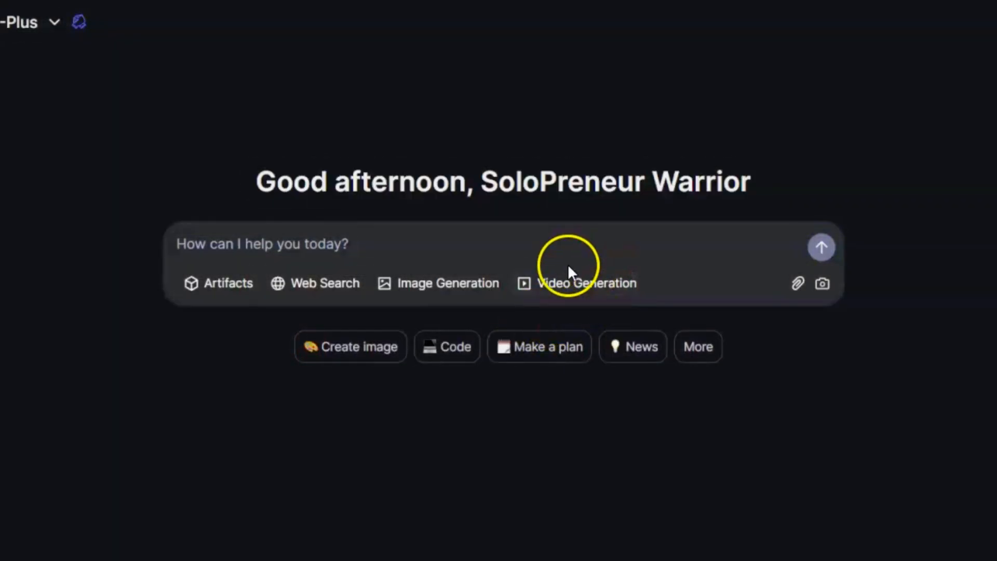
- Enable Video Generation in the new chat and check the 16:9 ratio badge
click(585, 282)
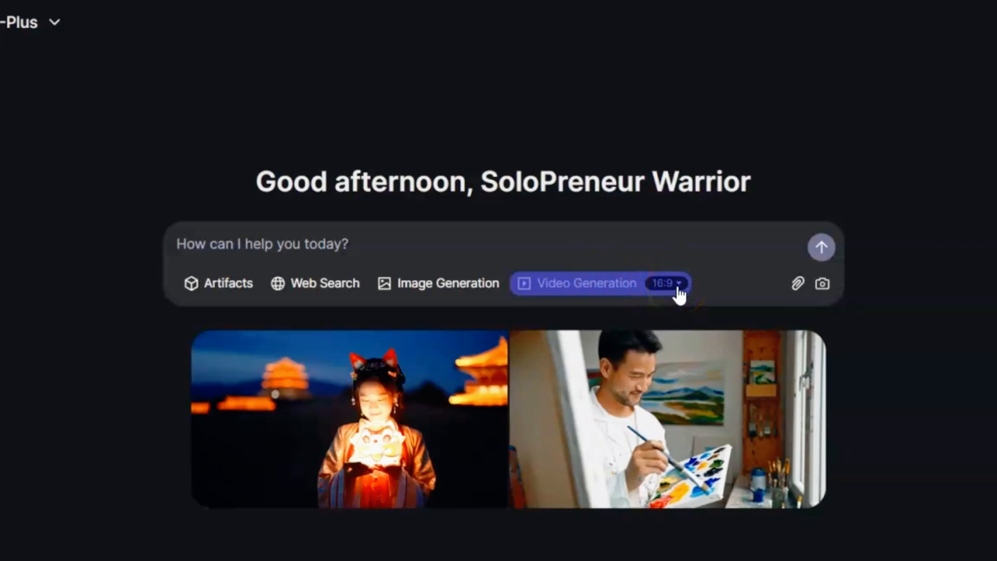
click(667, 283)
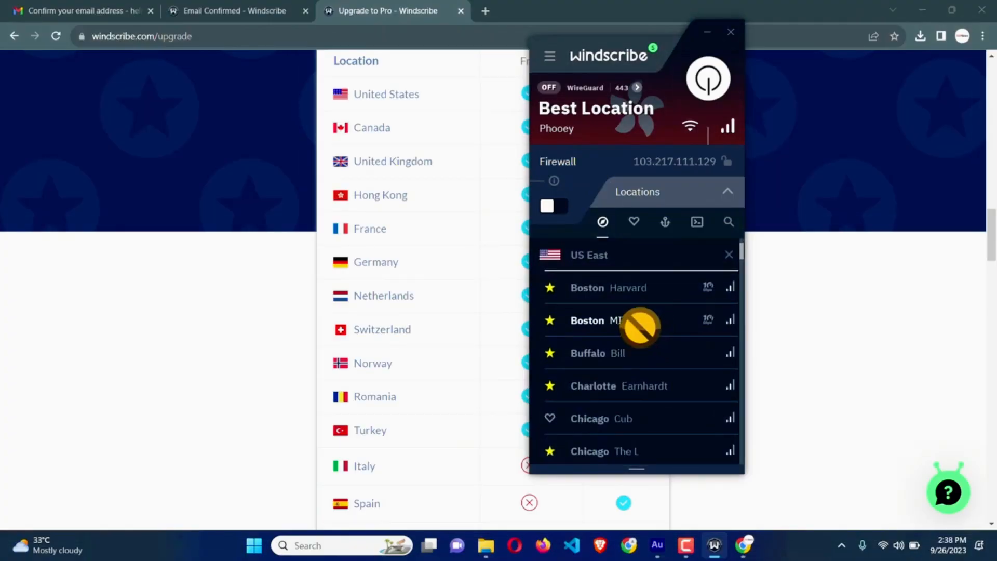
mouse_move(553, 293)
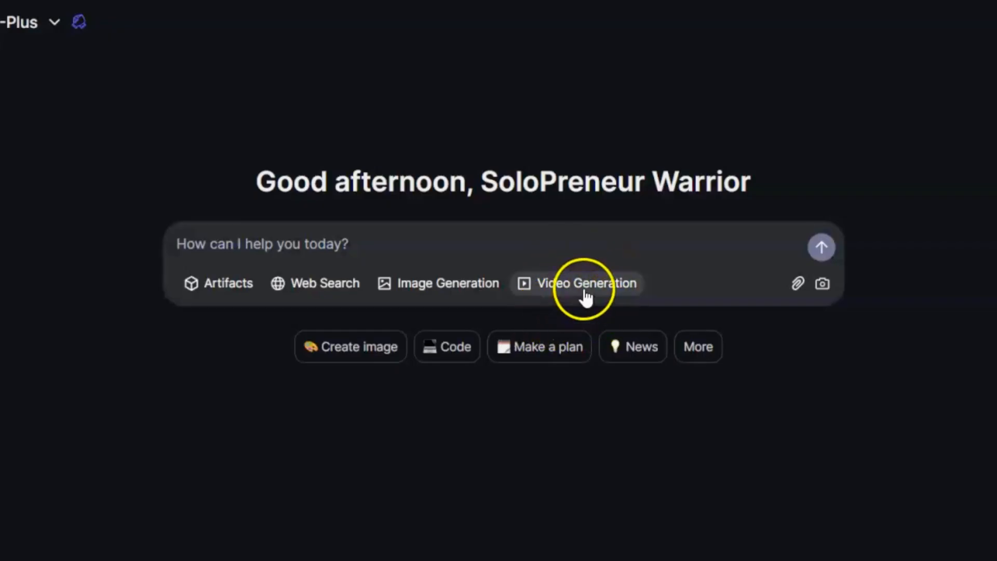
- Enable video generation mode and keep the 16:9 aspect ratio selected
click(585, 283)
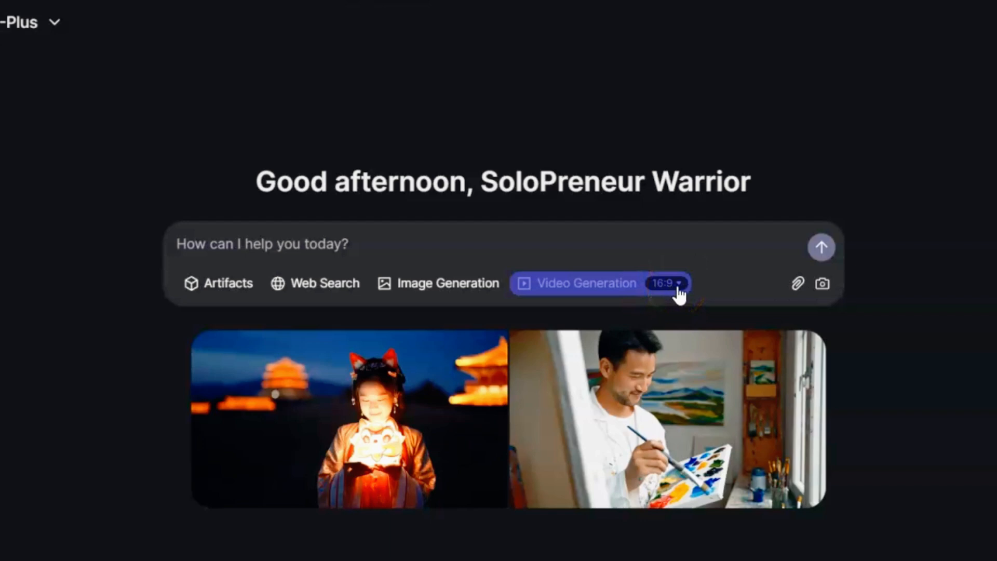
click(666, 282)
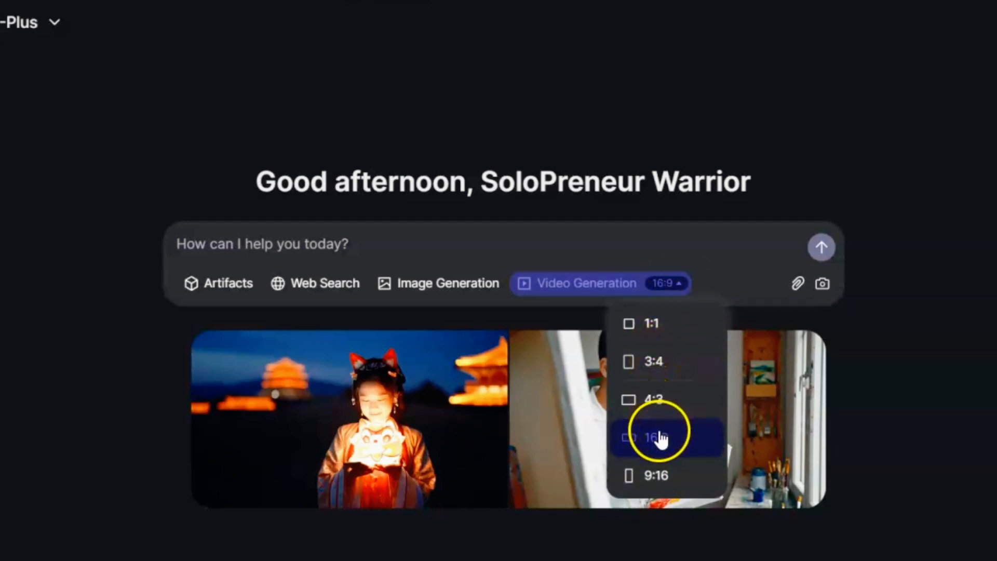
mouse_move(655, 475)
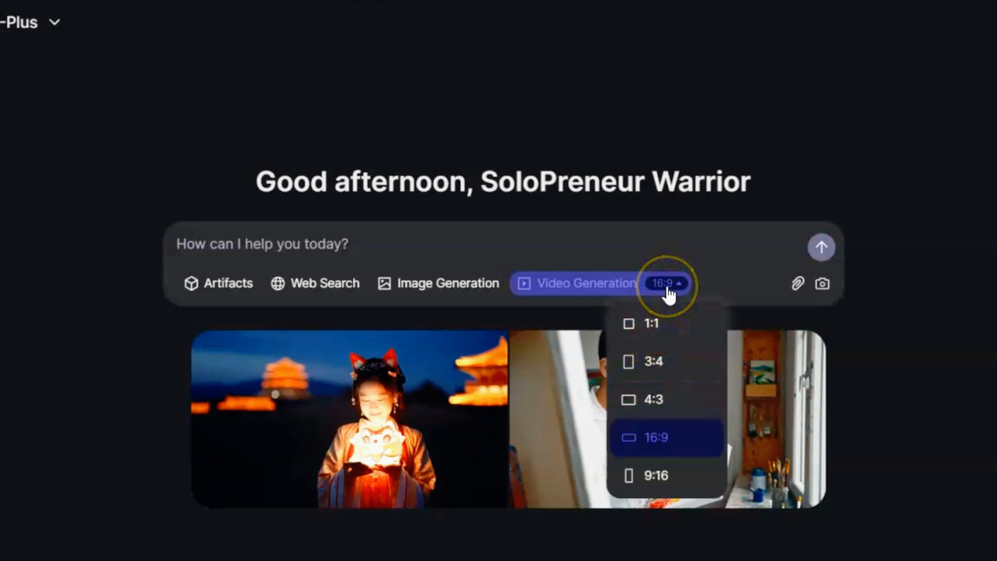
click(665, 283)
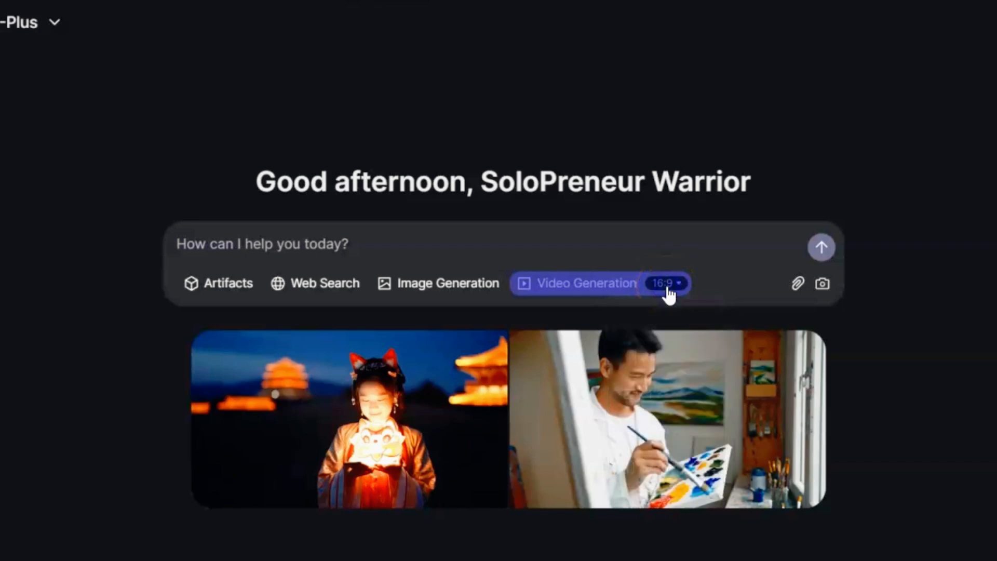